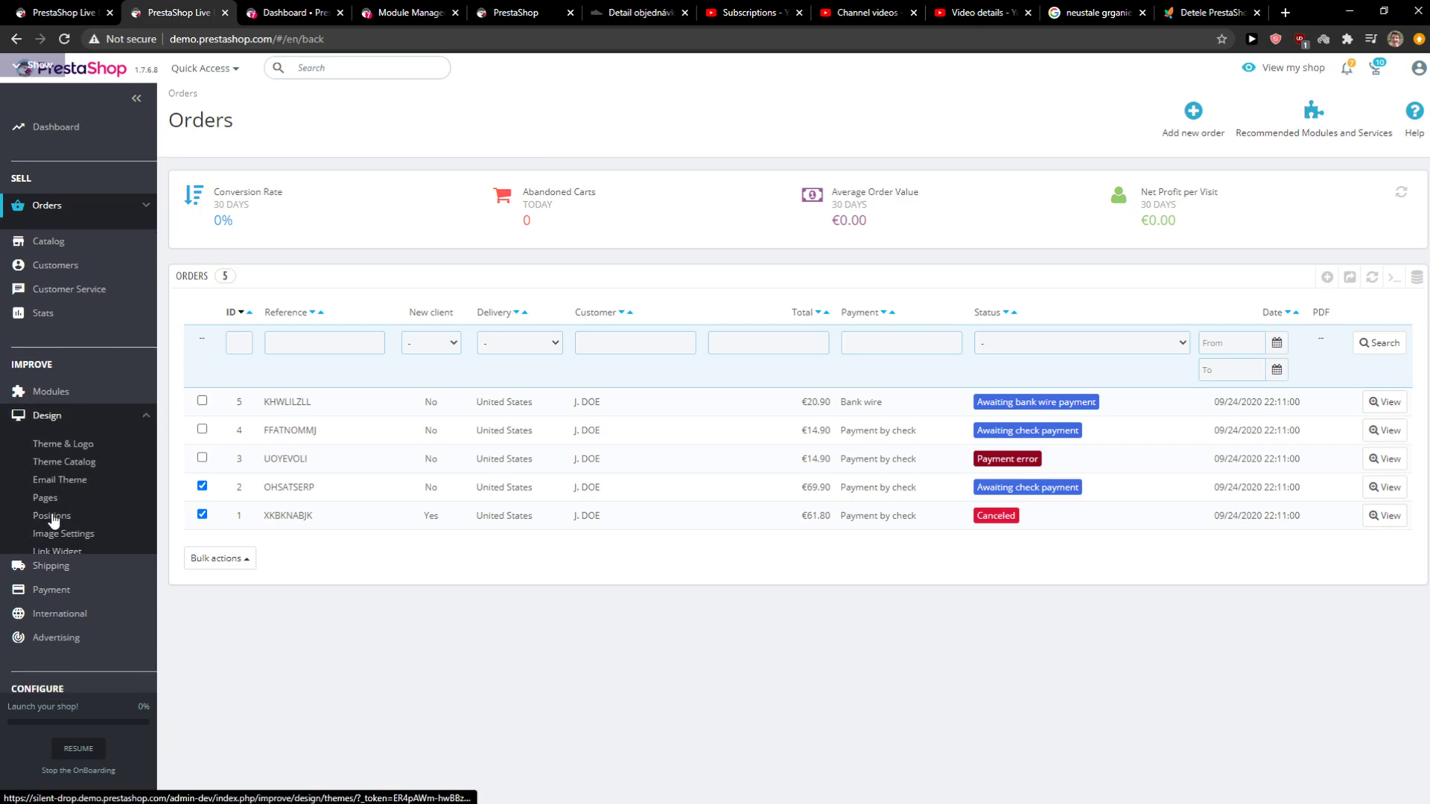
# Open Design > Theme & Logo and expand the Modules menu in the sidebar.
pyautogui.click(62, 444)
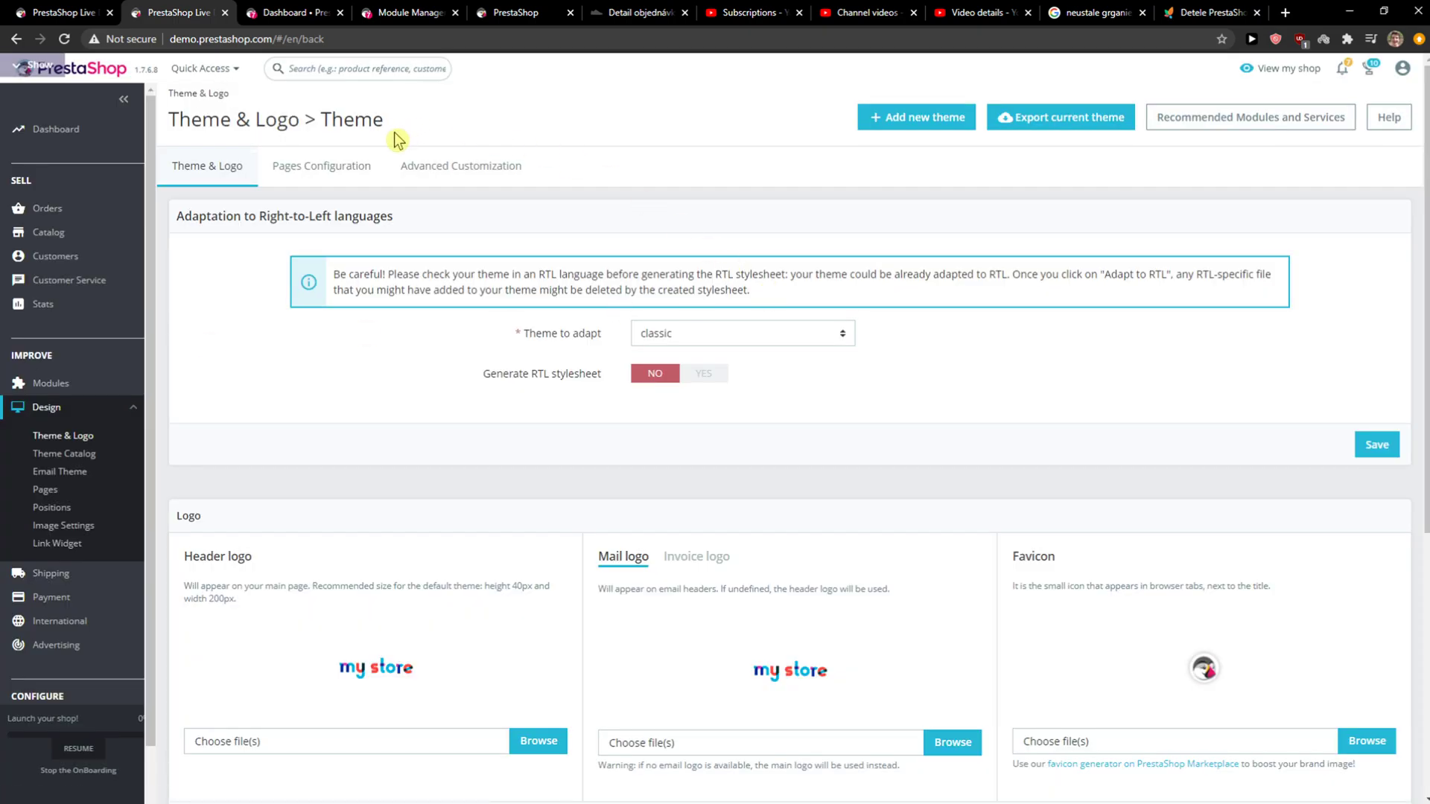
pyautogui.click(51, 383)
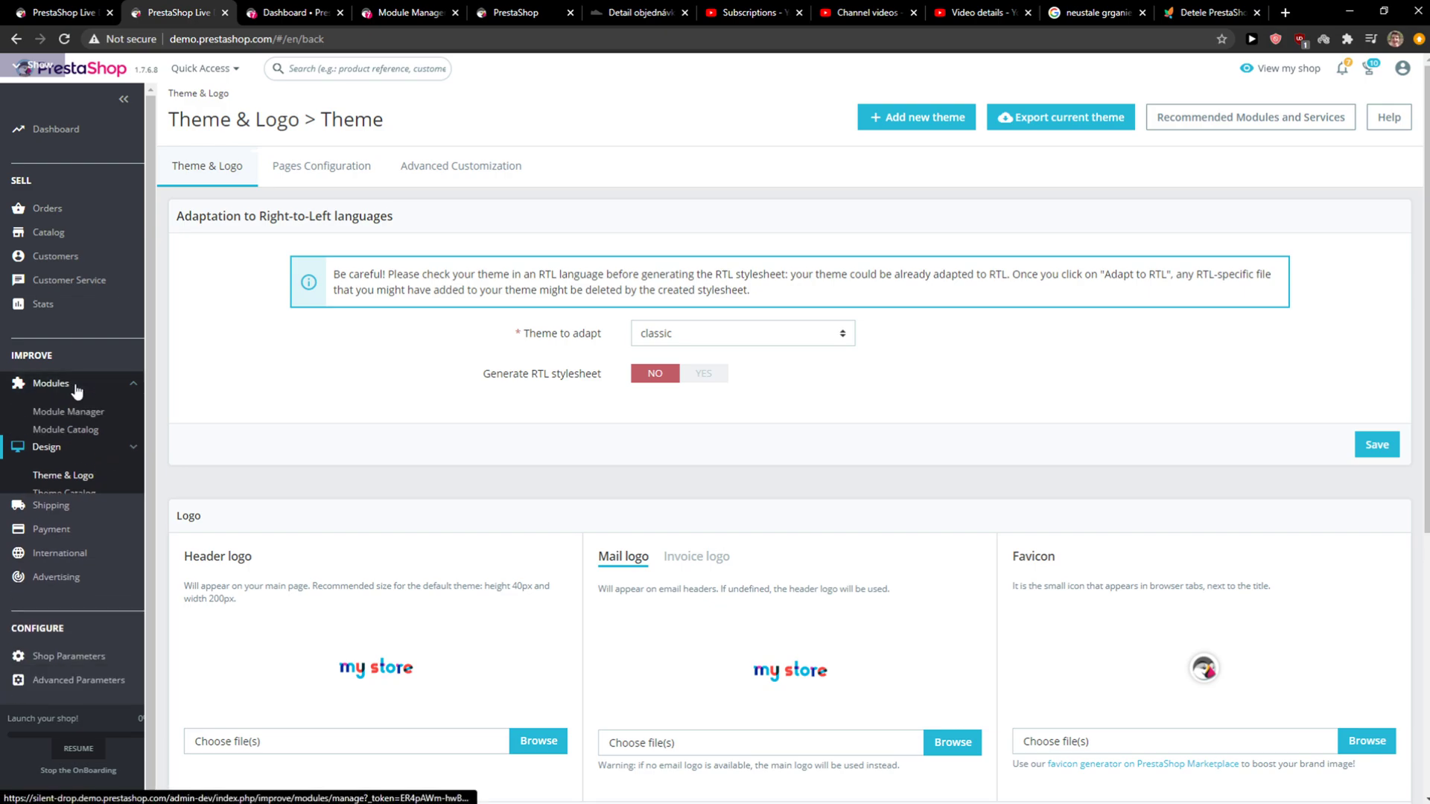
# Open Module Manager and scroll down to the Design & Navigation modules.
pyautogui.click(69, 411)
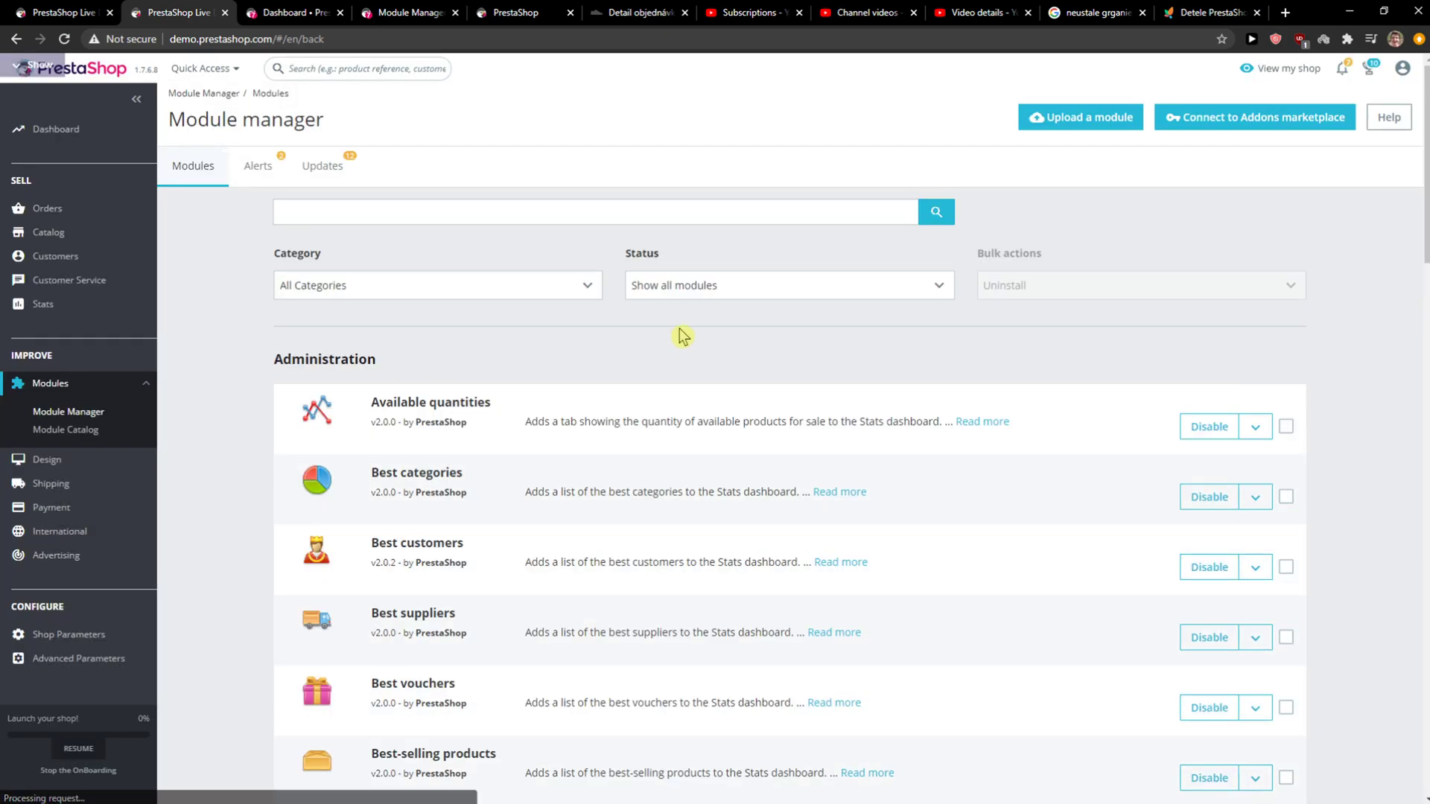
pyautogui.scroll(-3)
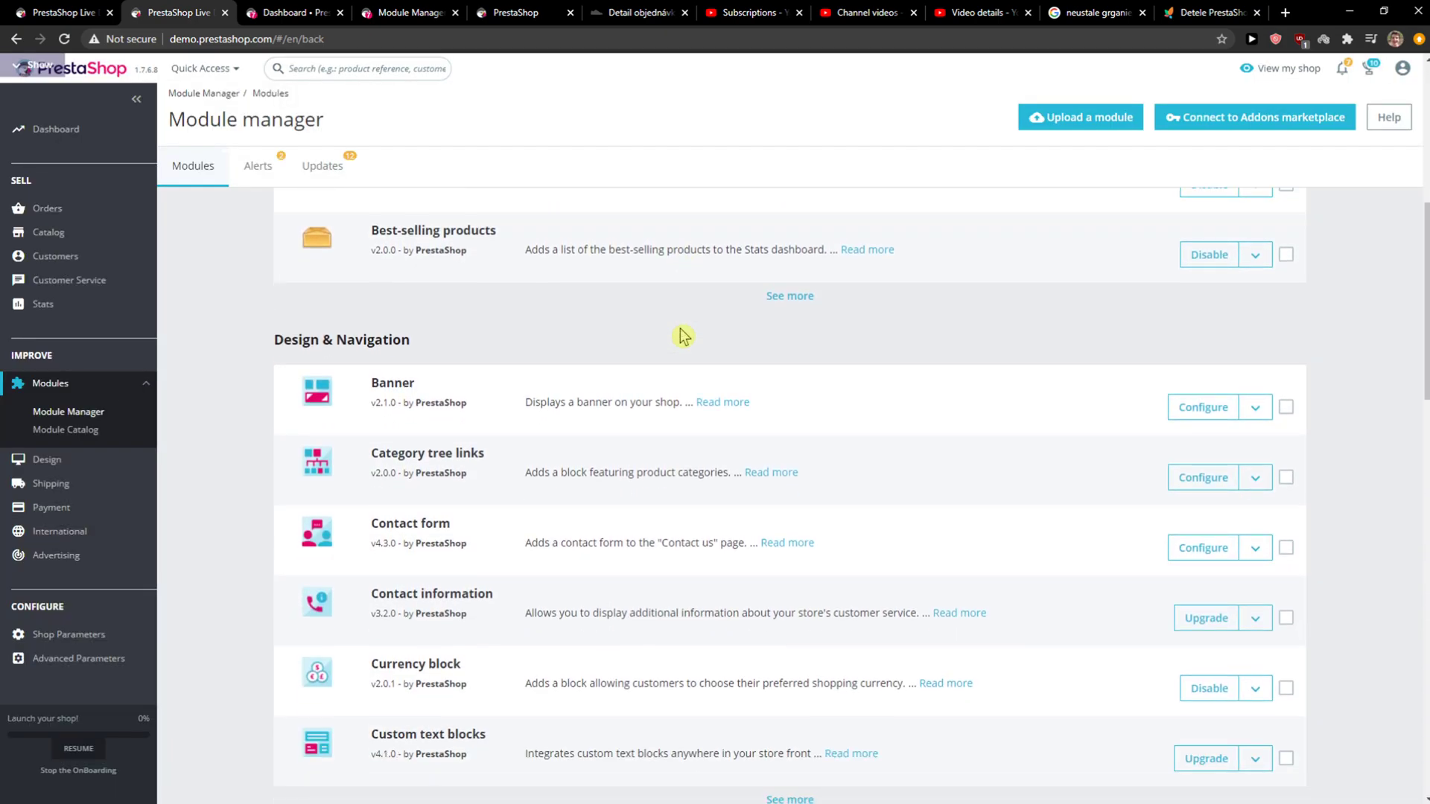
pyautogui.scroll(-3)
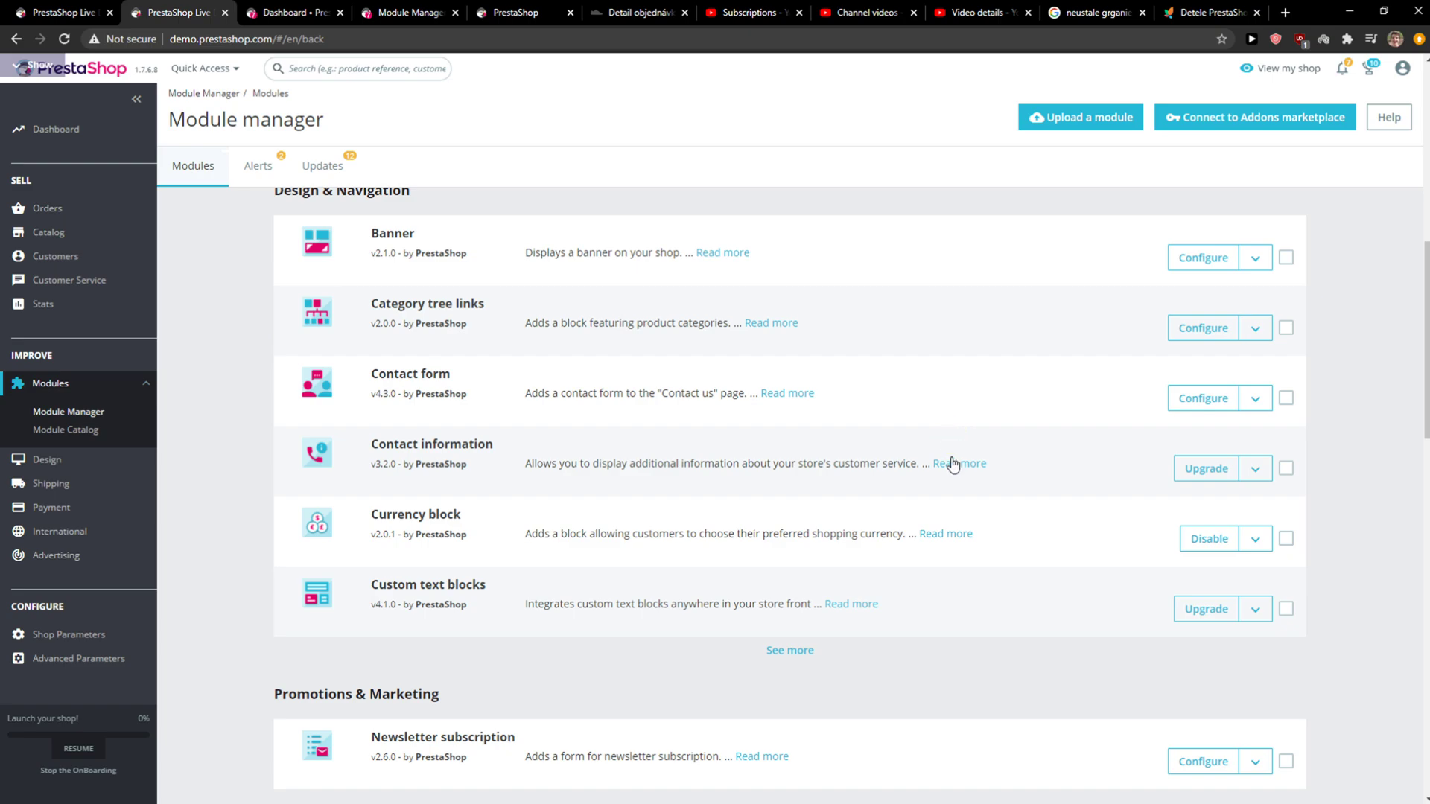
pyautogui.moveTo(1255, 399)
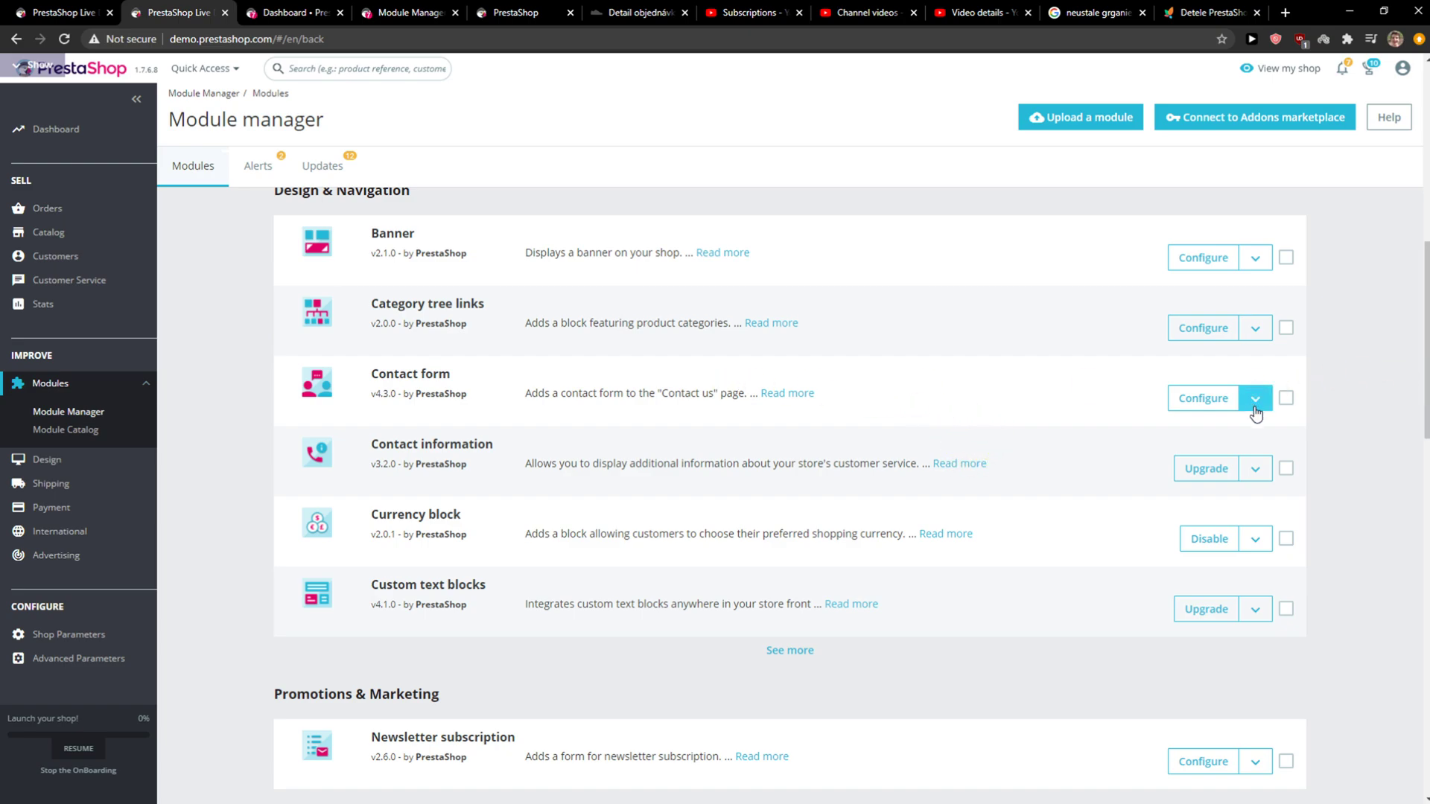
# Choose Uninstall for Contact form and confirm 'Yes, uninstall it'.
pyautogui.click(1256, 398)
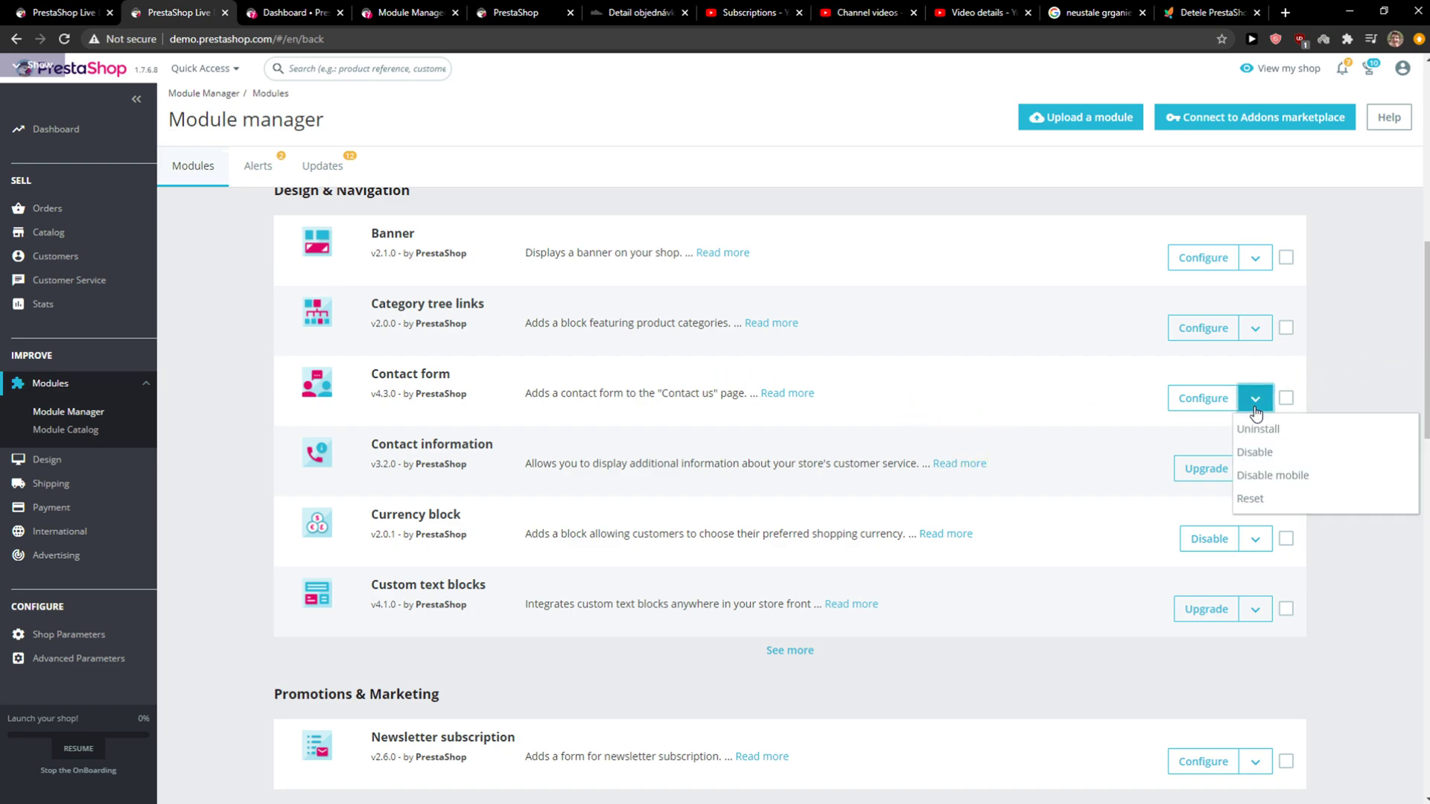
pyautogui.moveTo(1252, 480)
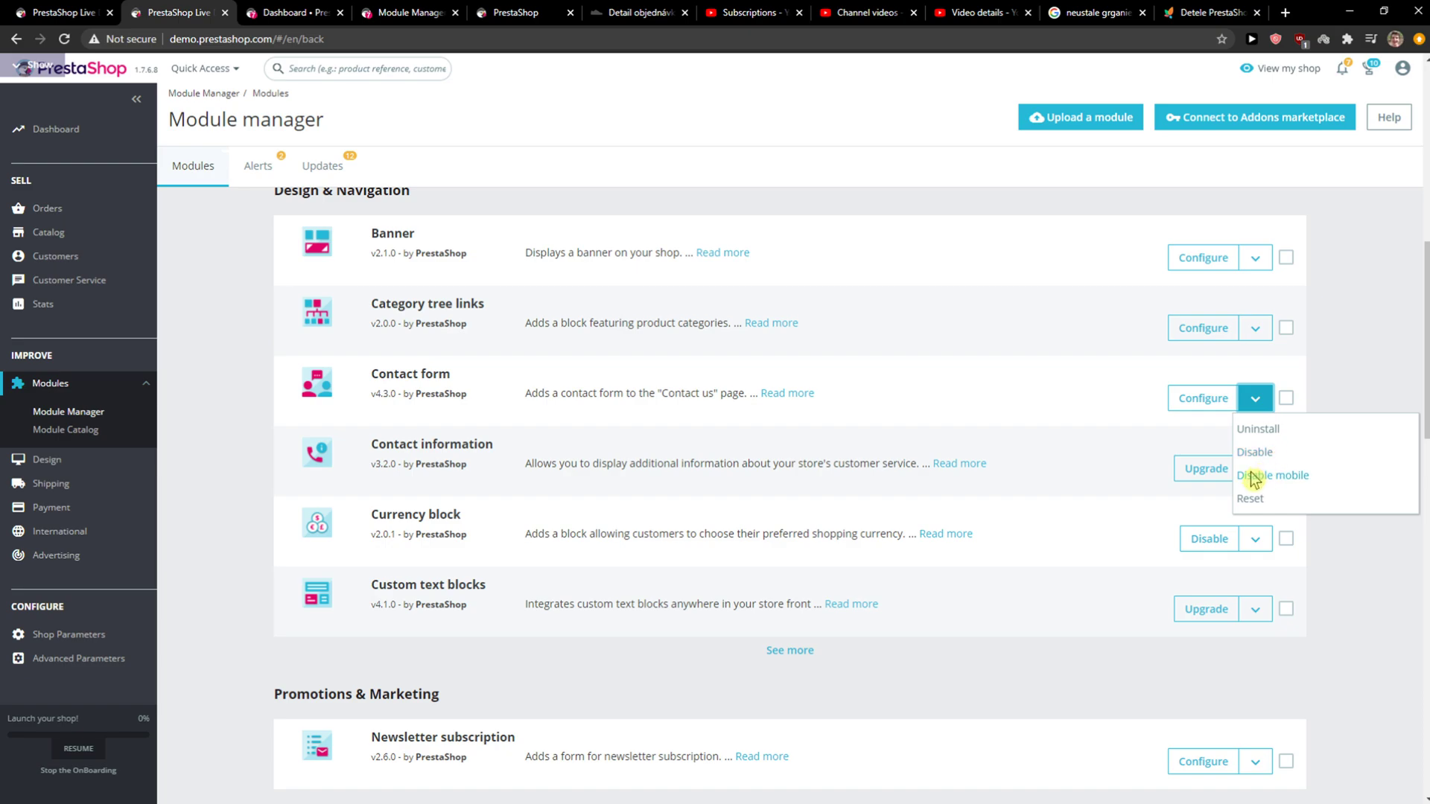
pyautogui.moveTo(1258, 429)
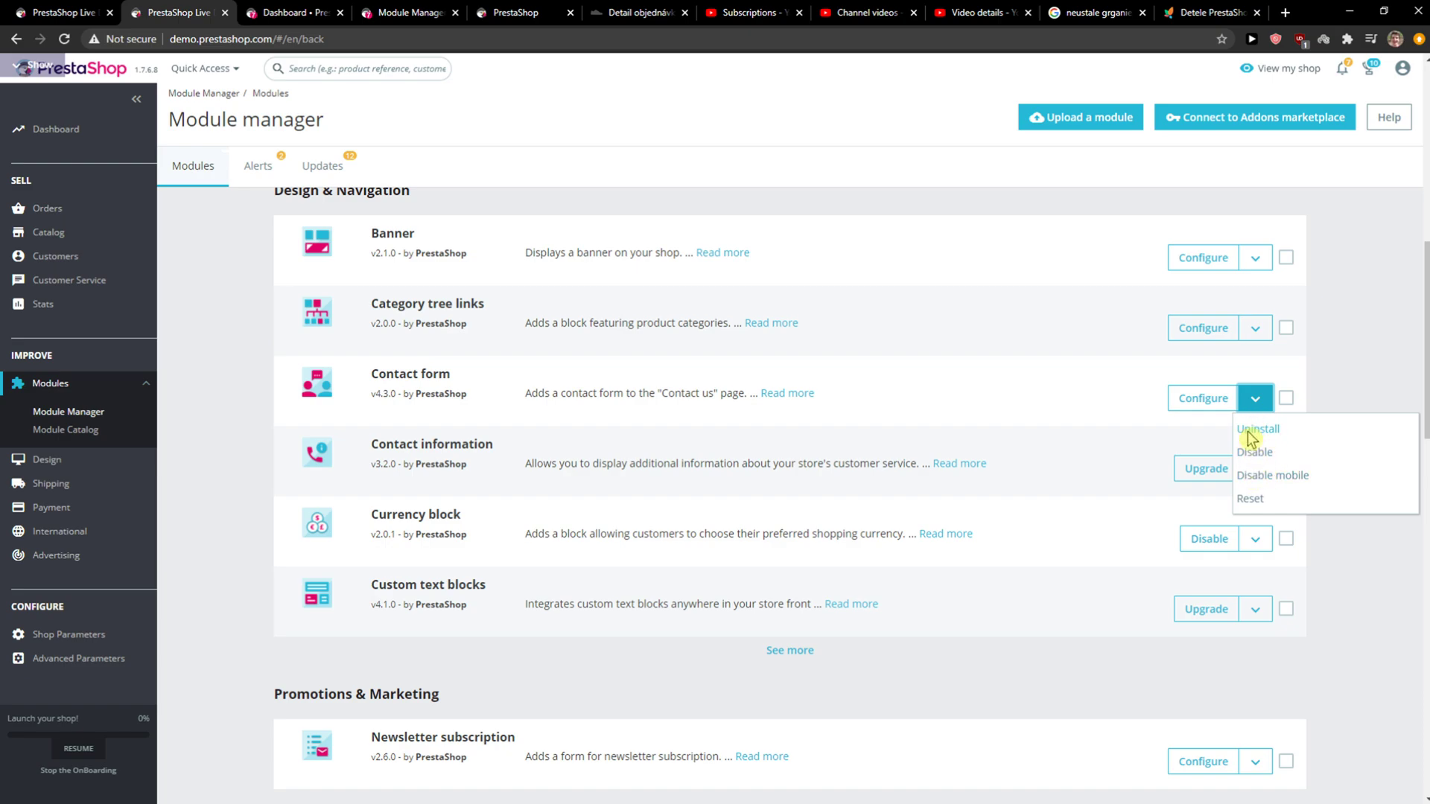
pyautogui.click(1258, 429)
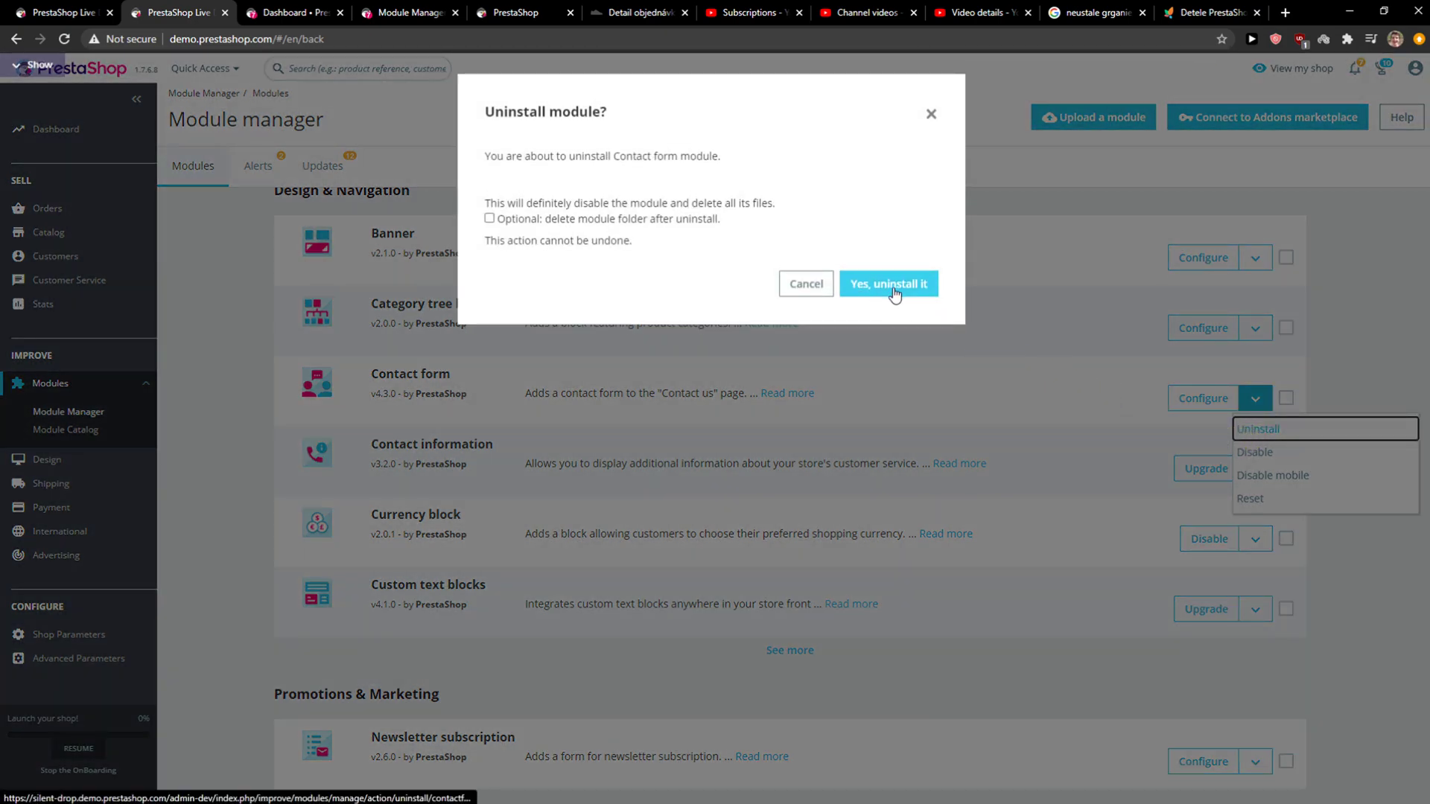
pyautogui.click(887, 284)
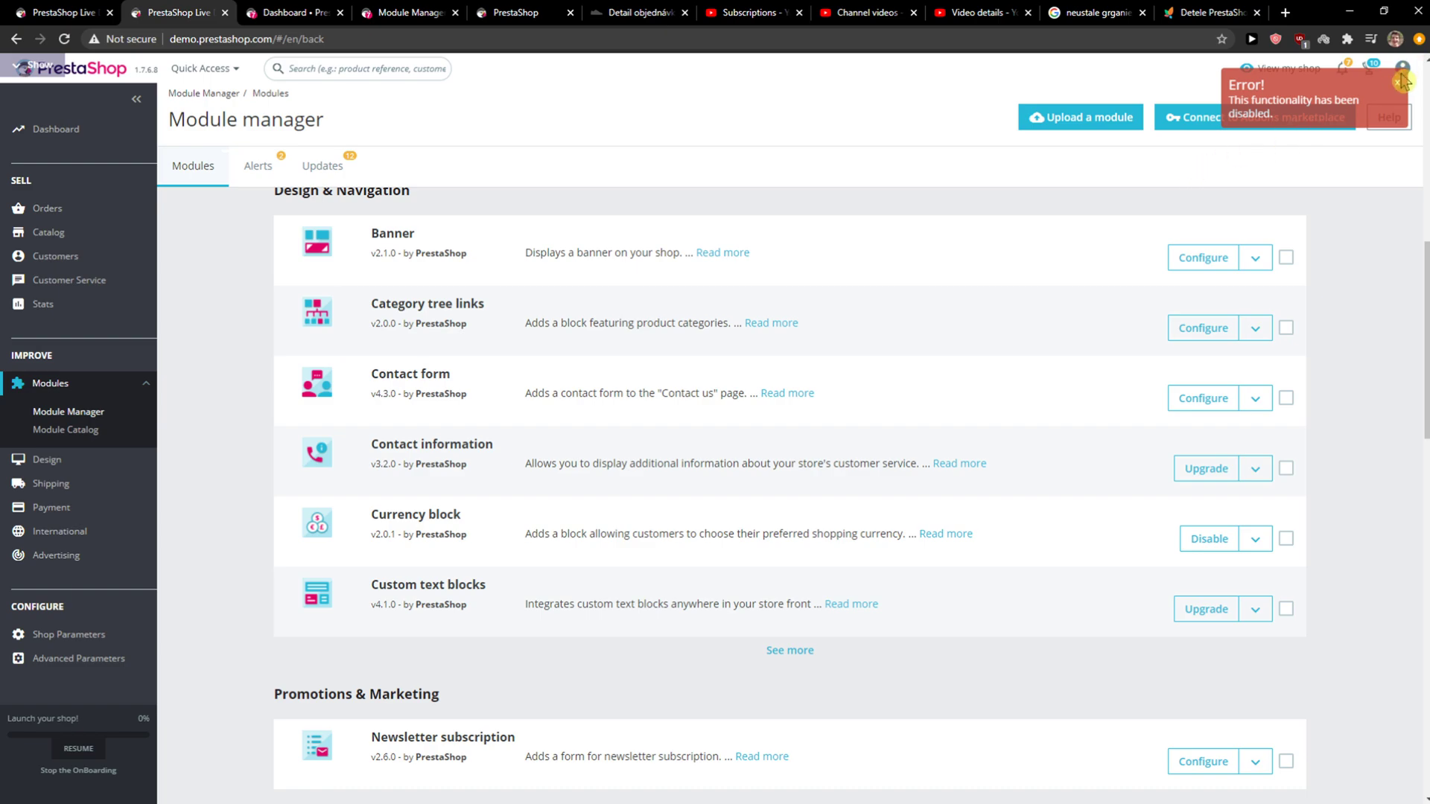
pyautogui.scroll(3)
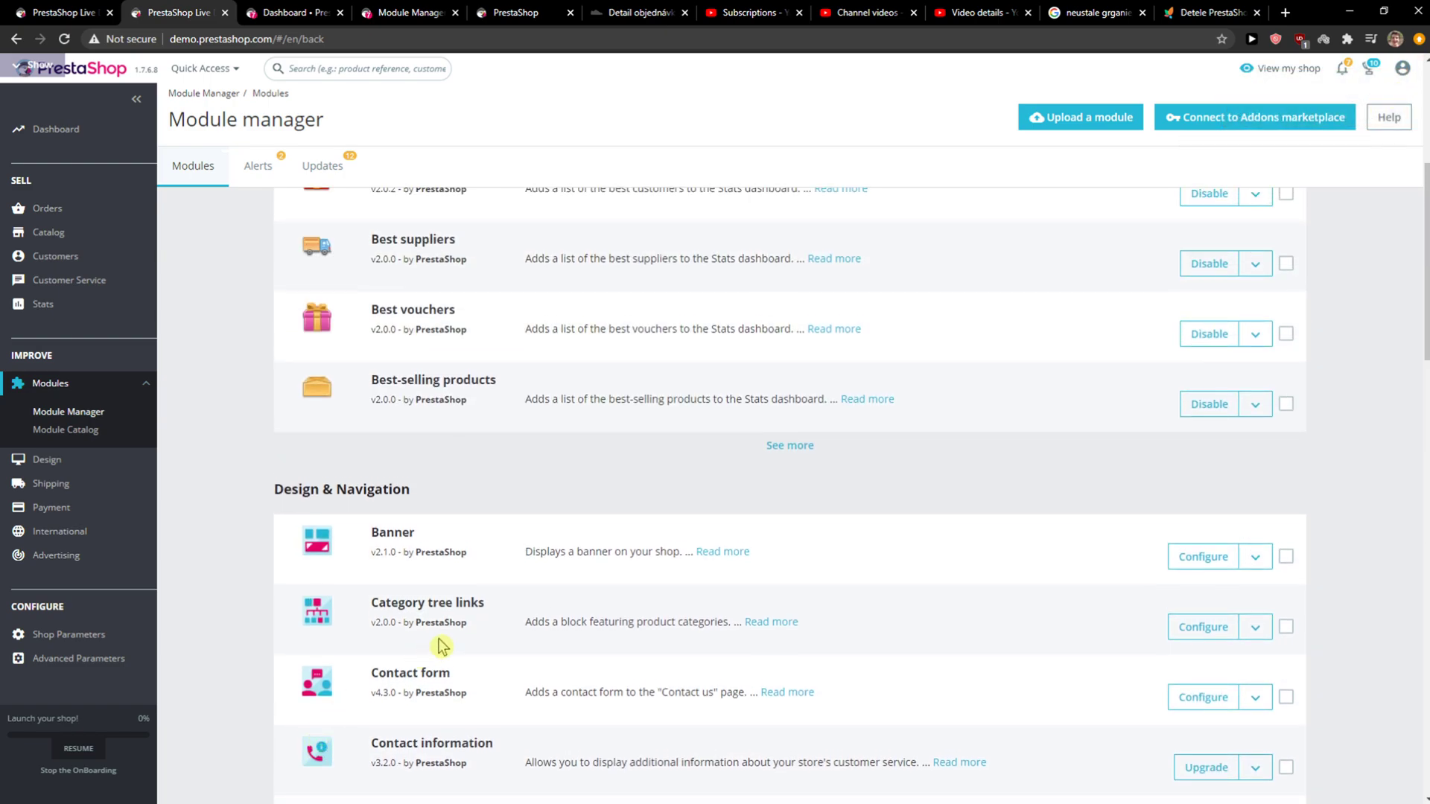
pyautogui.scroll(-3)
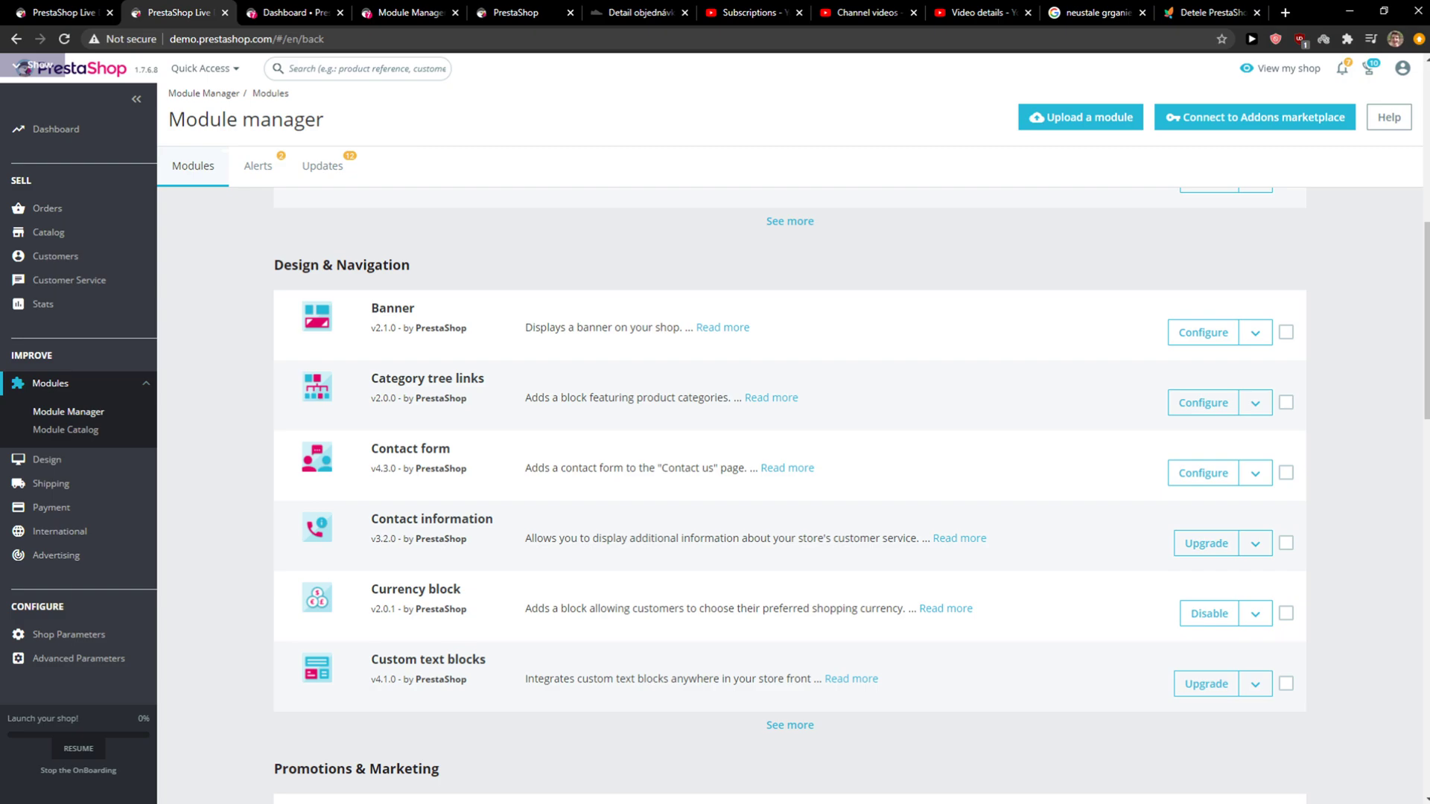